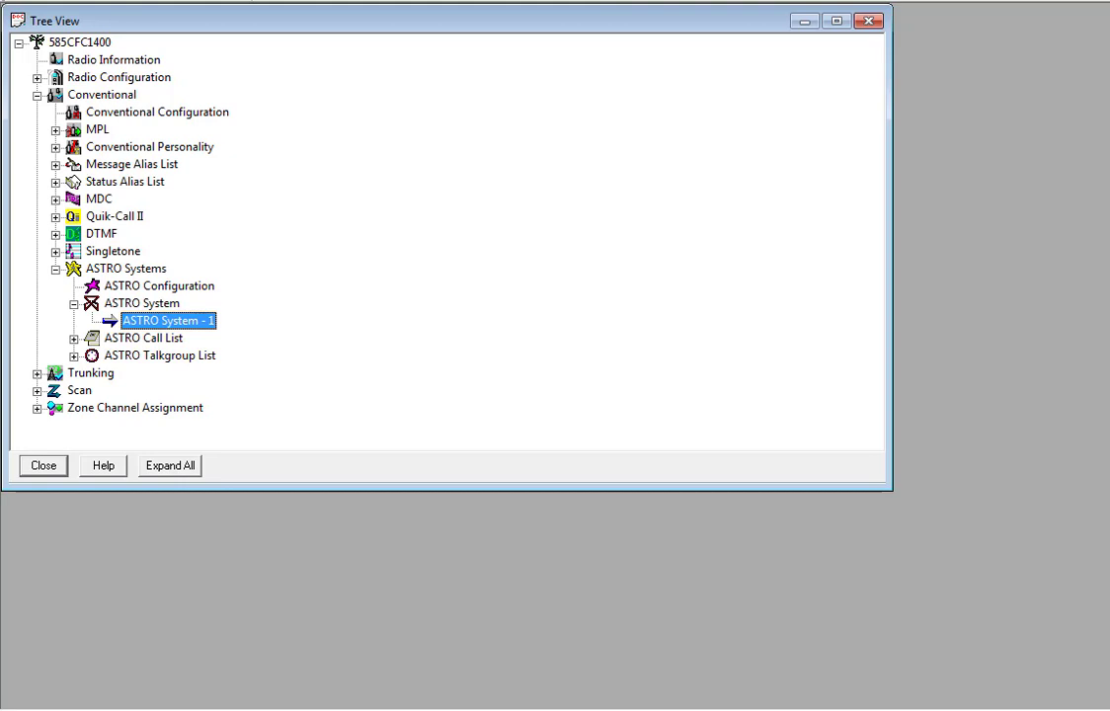
mouse_move(406, 386)
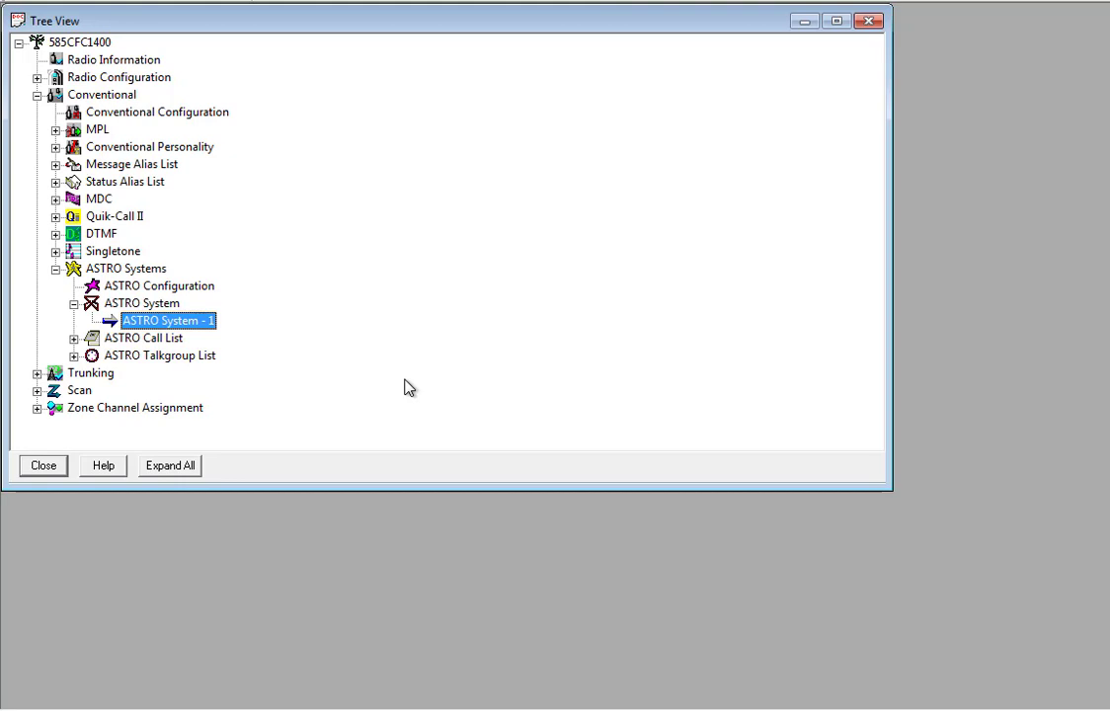
mouse_move(395, 378)
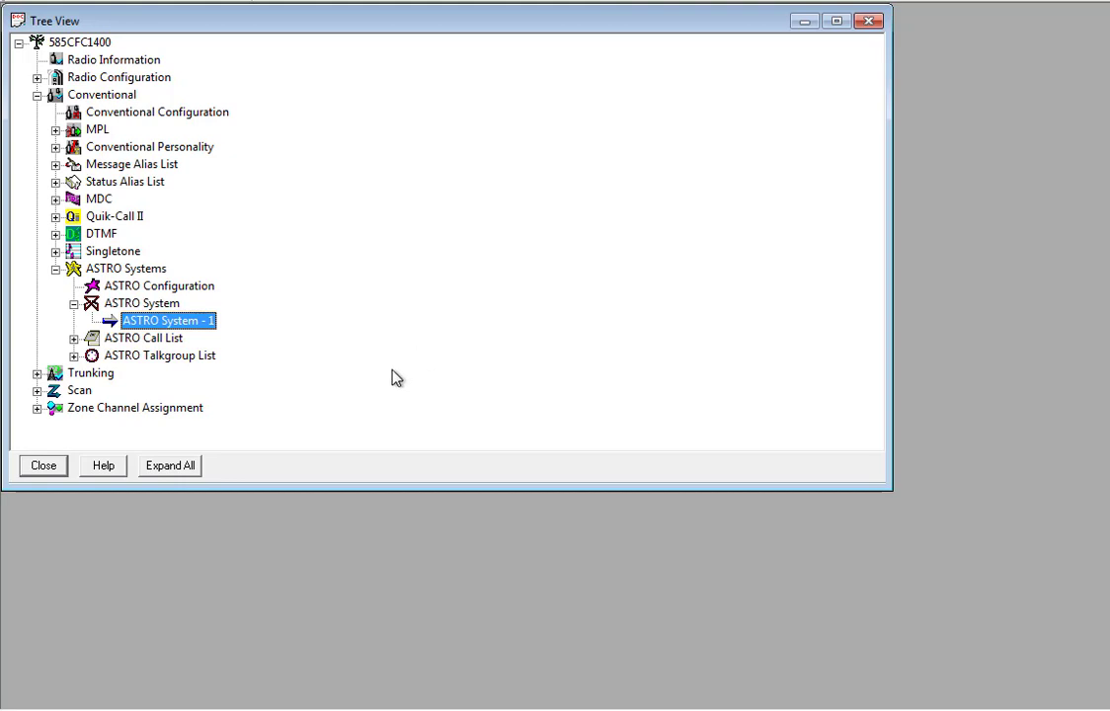
mouse_move(229, 371)
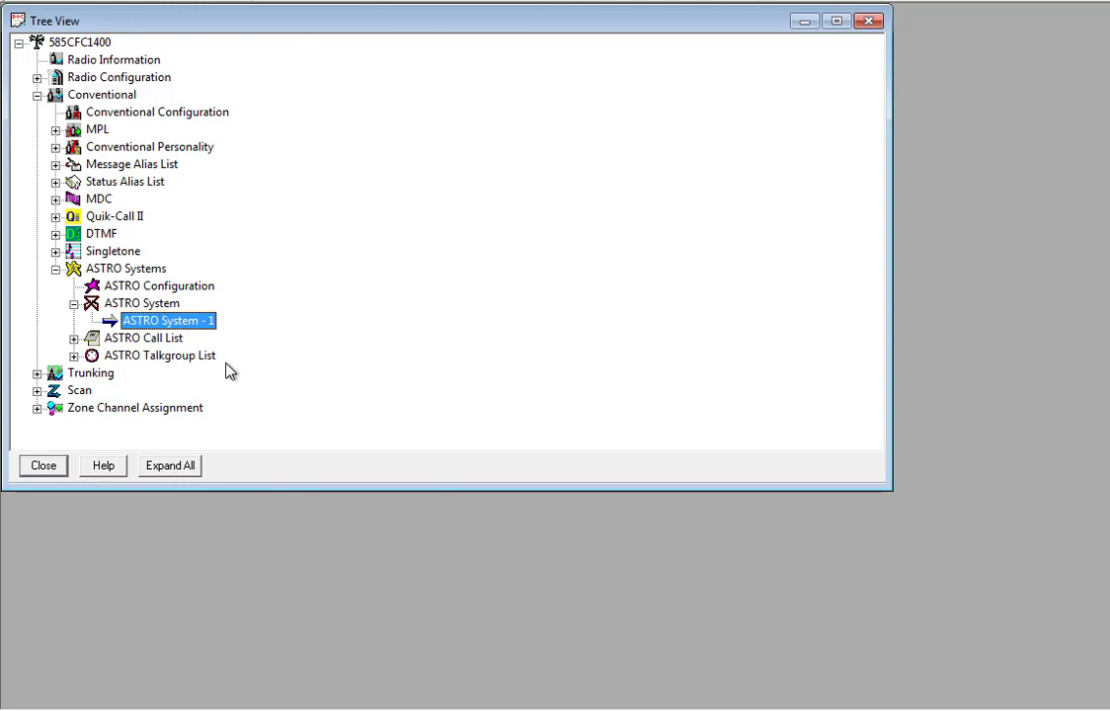
mouse_move(201, 367)
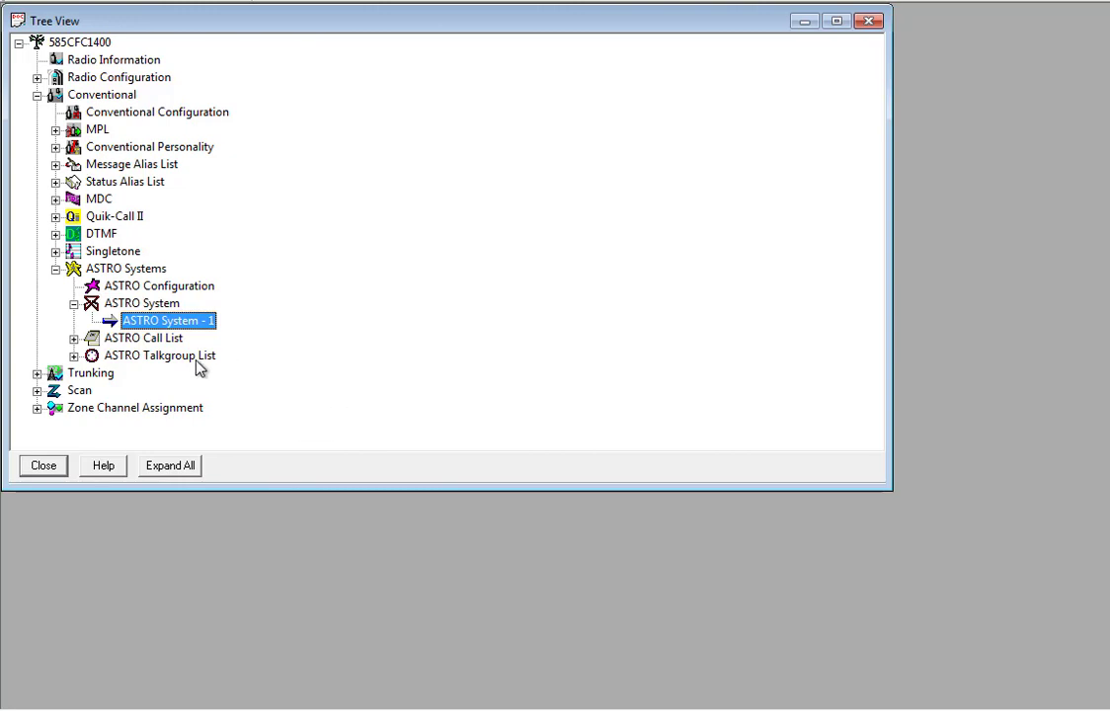
mouse_move(651, 183)
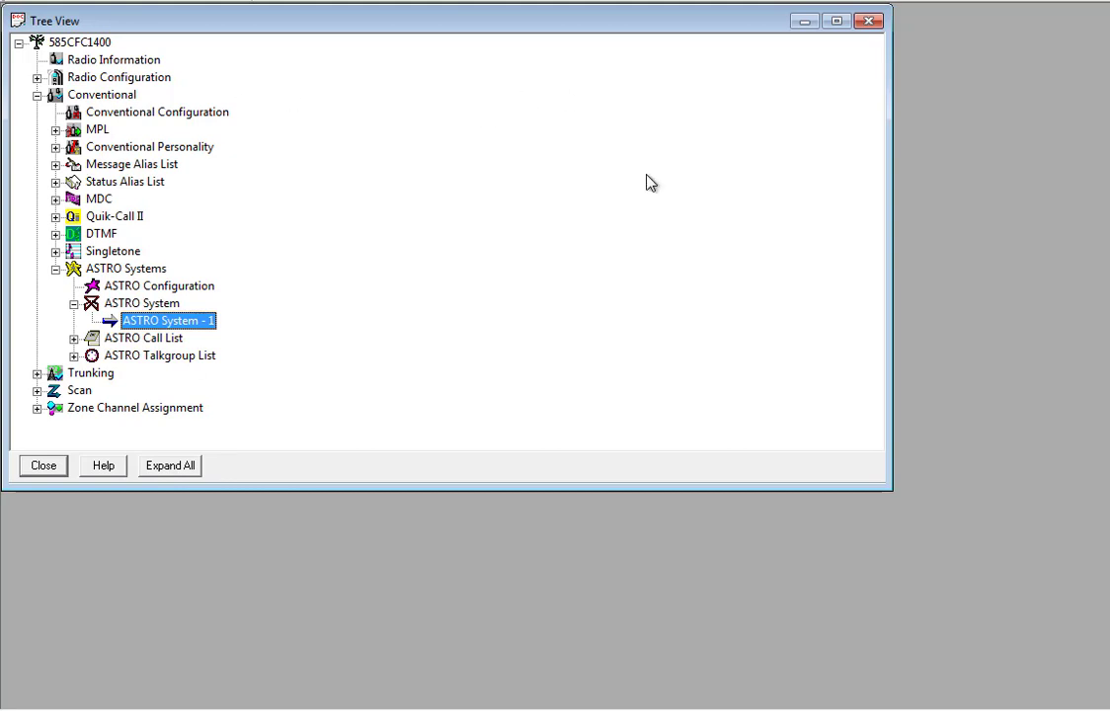
mouse_move(110, 95)
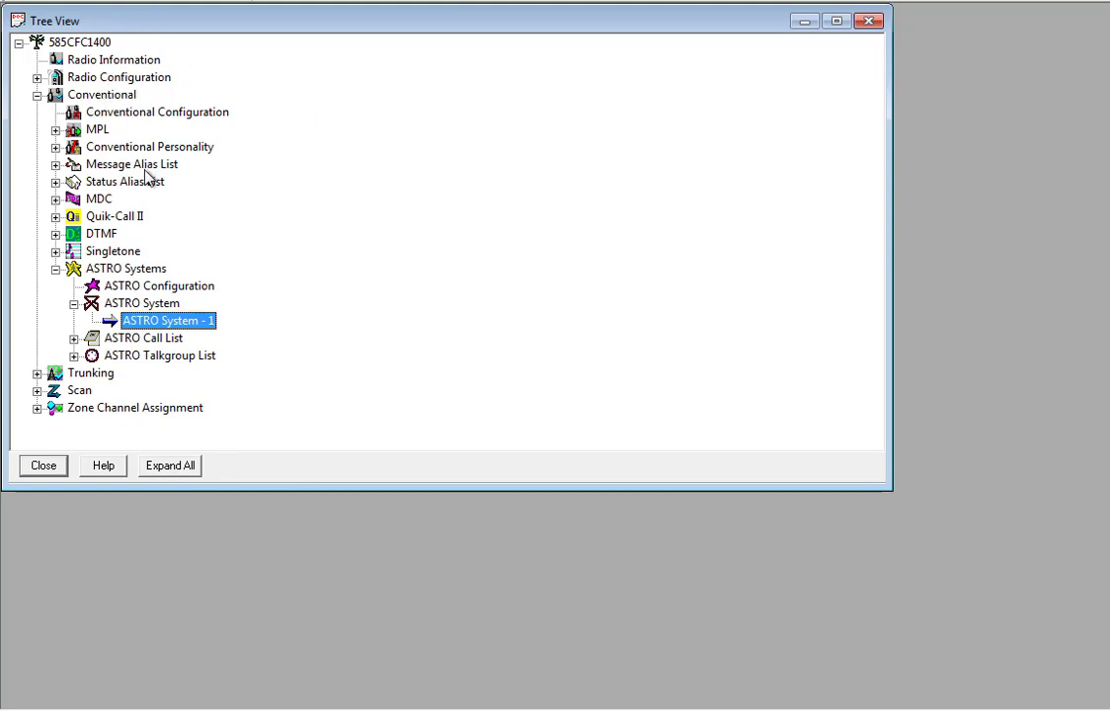
mouse_move(136, 273)
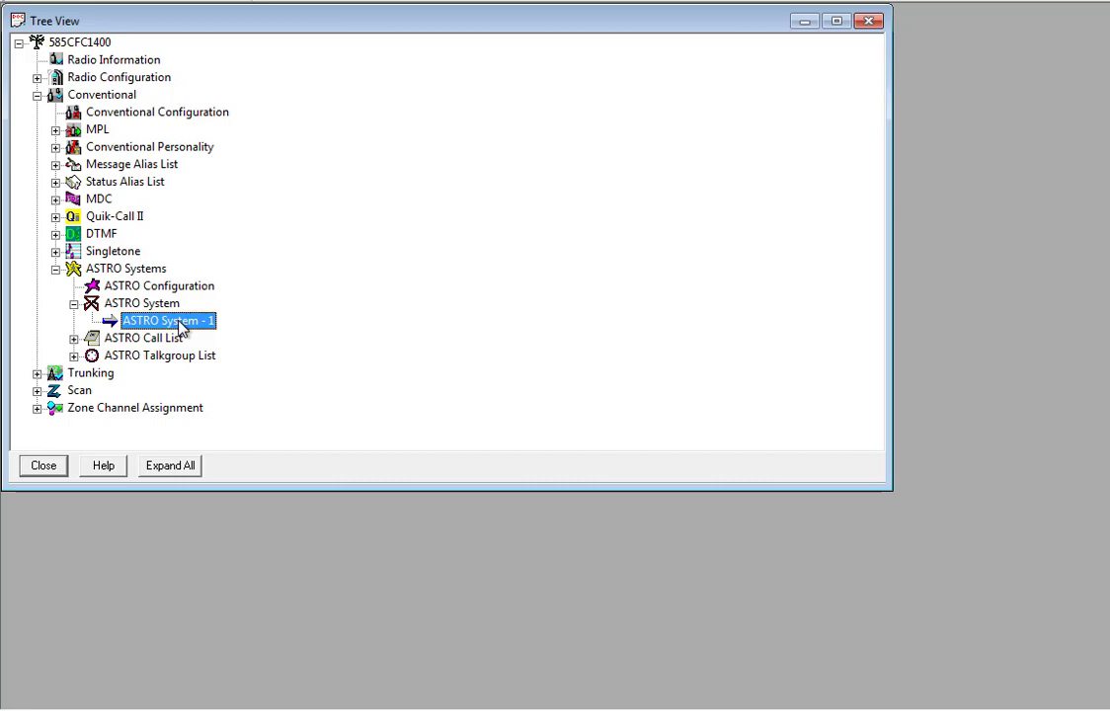
Step: Open the ASTRO System - 1 record from the Tree View
double_click(165, 321)
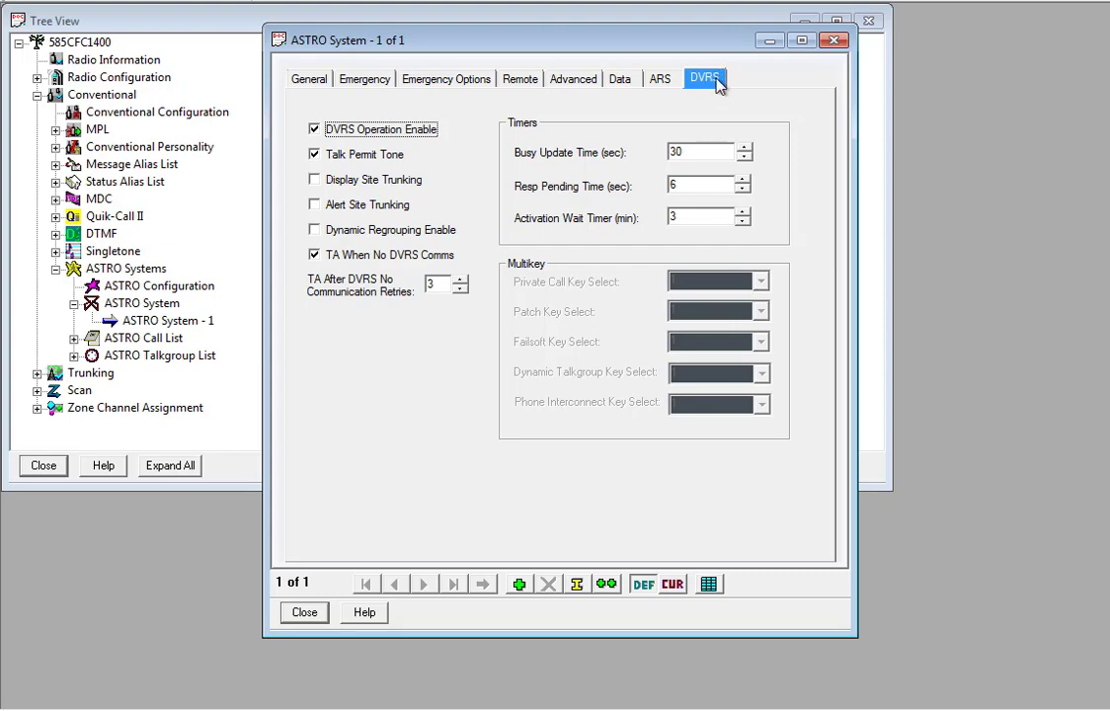
mouse_move(367, 132)
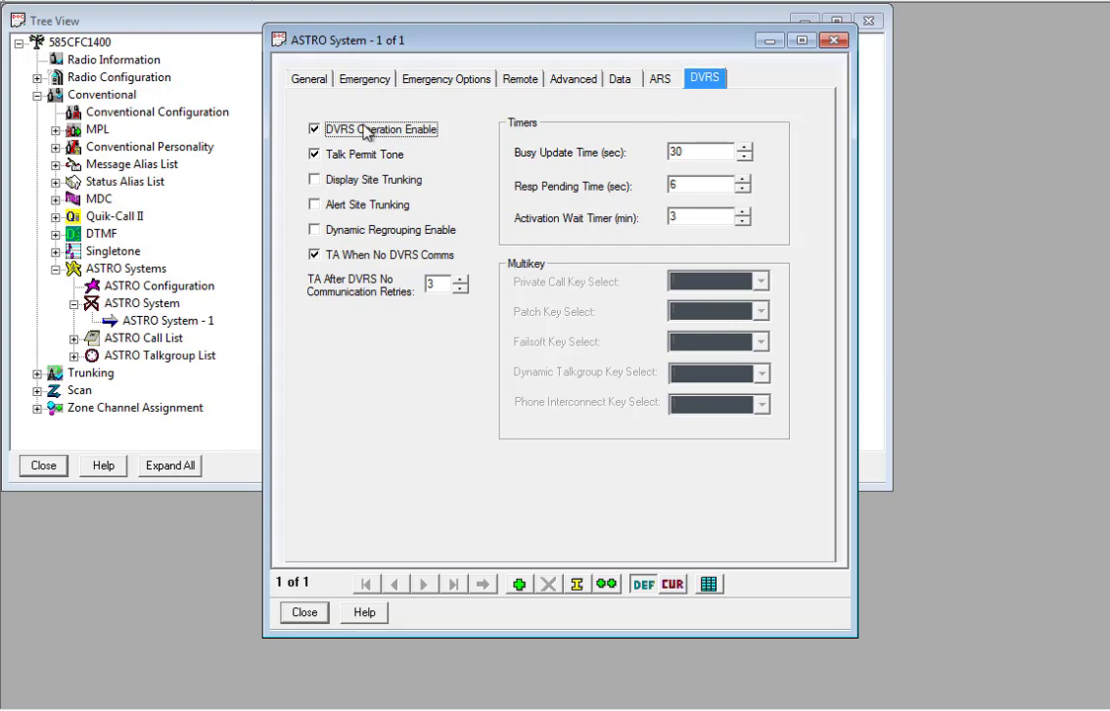
mouse_move(341, 138)
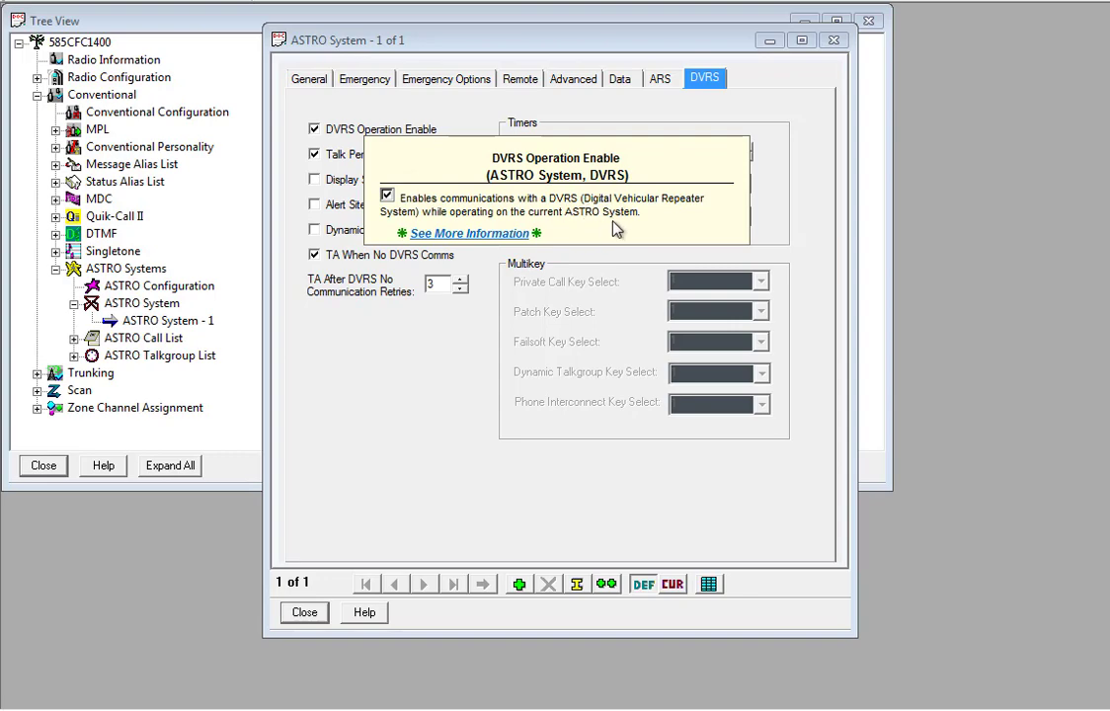
mouse_move(667, 225)
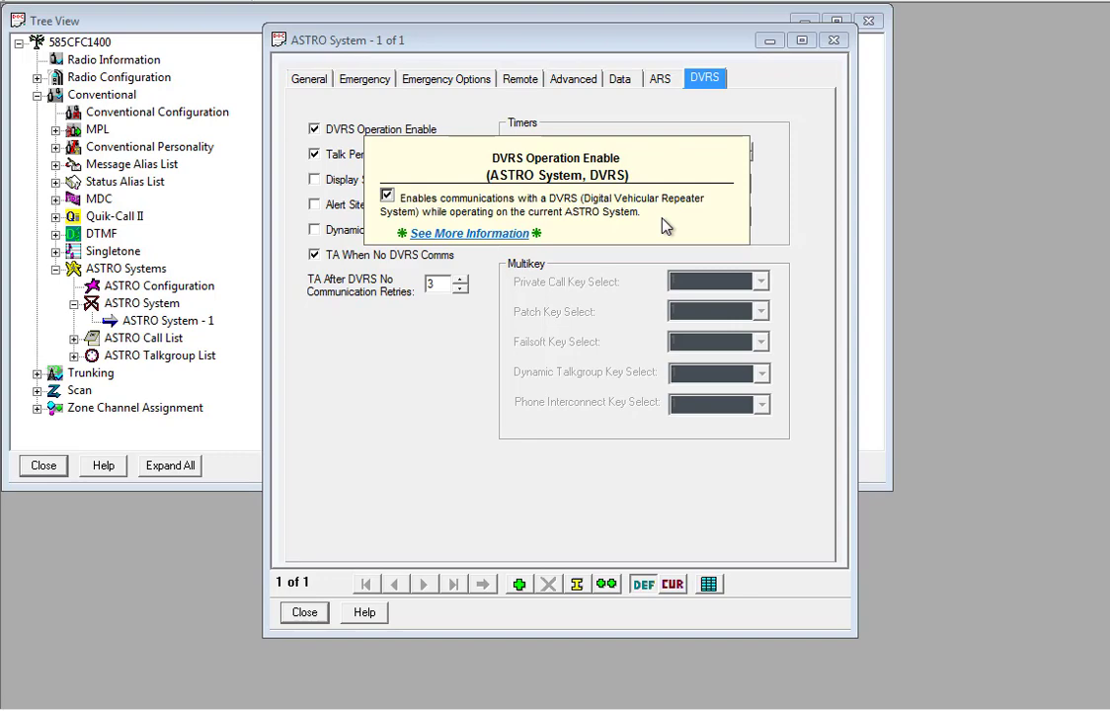
mouse_move(395, 358)
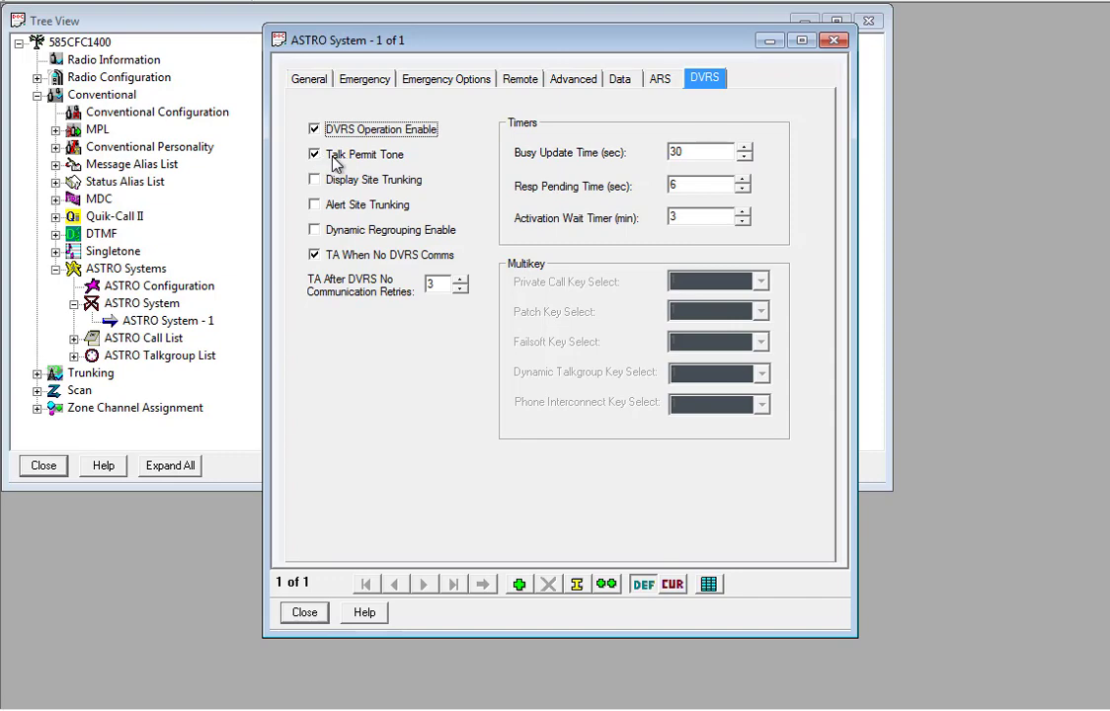
right_click(336, 158)
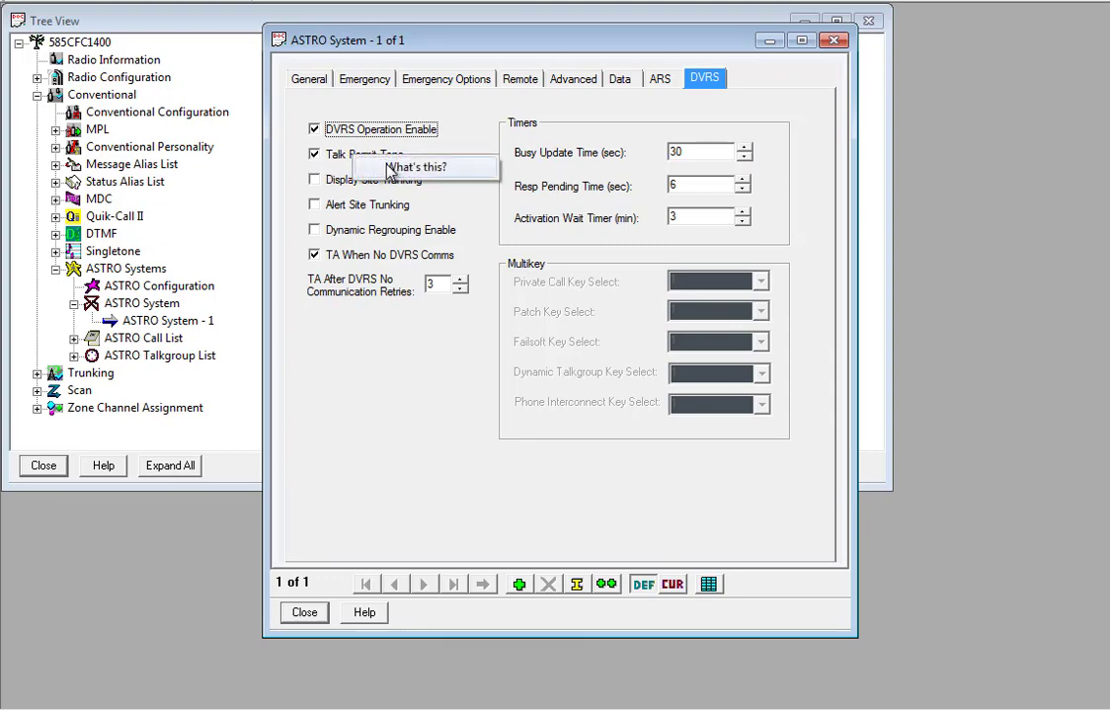
click(423, 166)
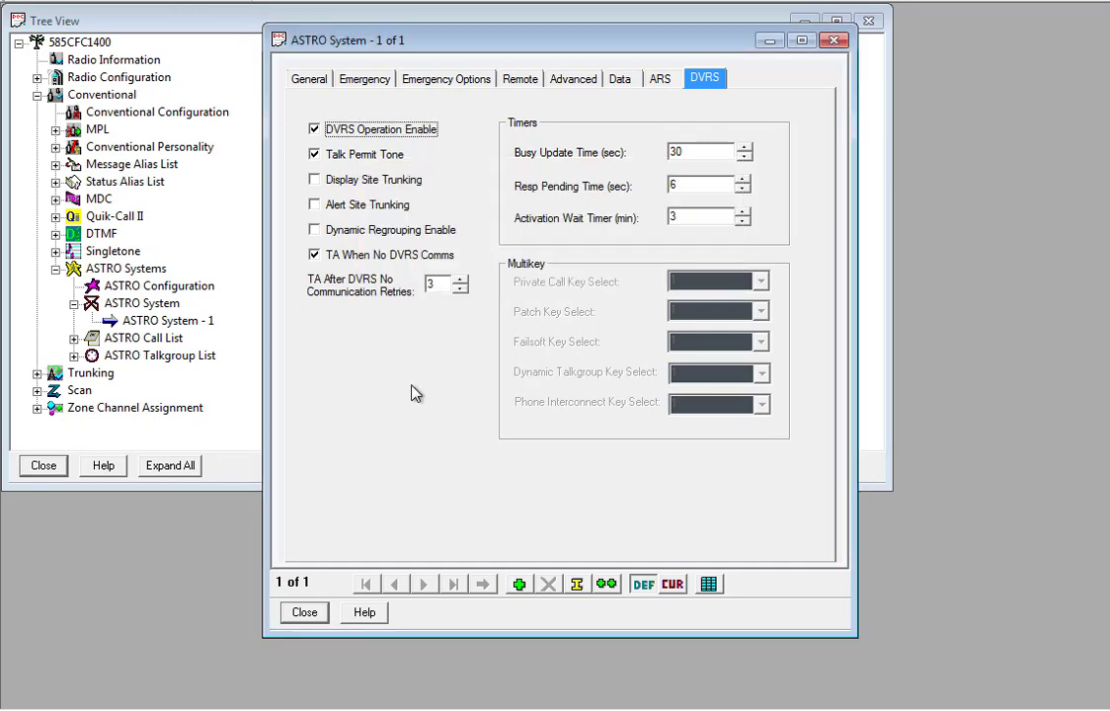
mouse_move(333, 262)
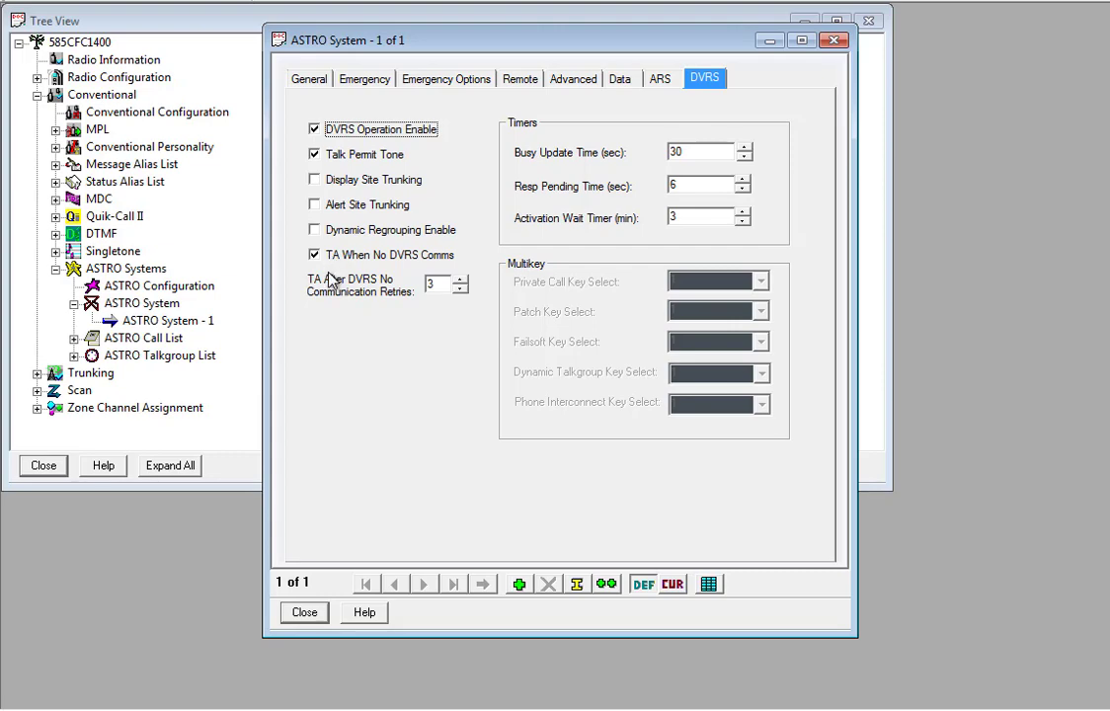
mouse_move(439, 168)
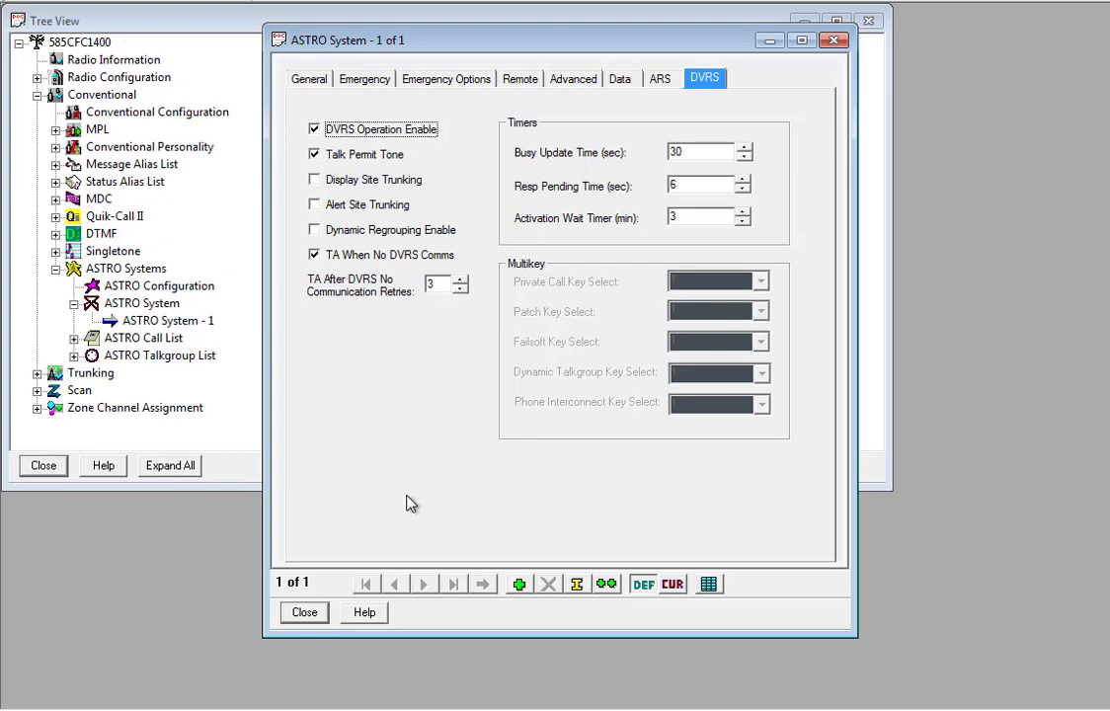
mouse_move(409, 521)
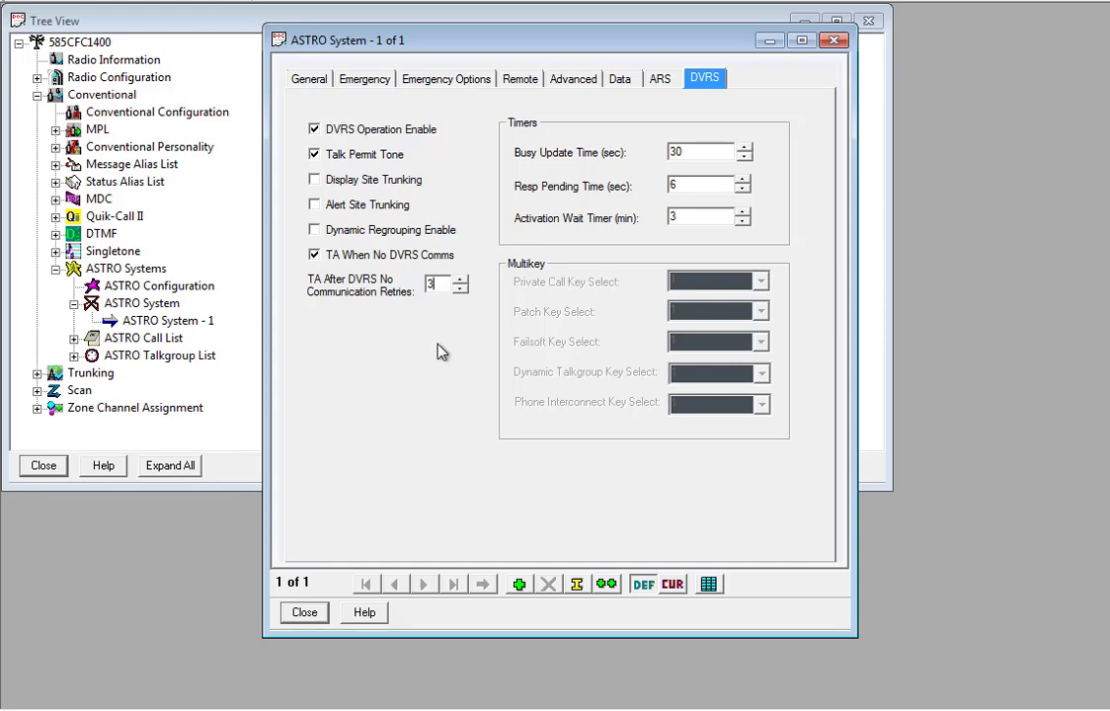
mouse_move(438, 356)
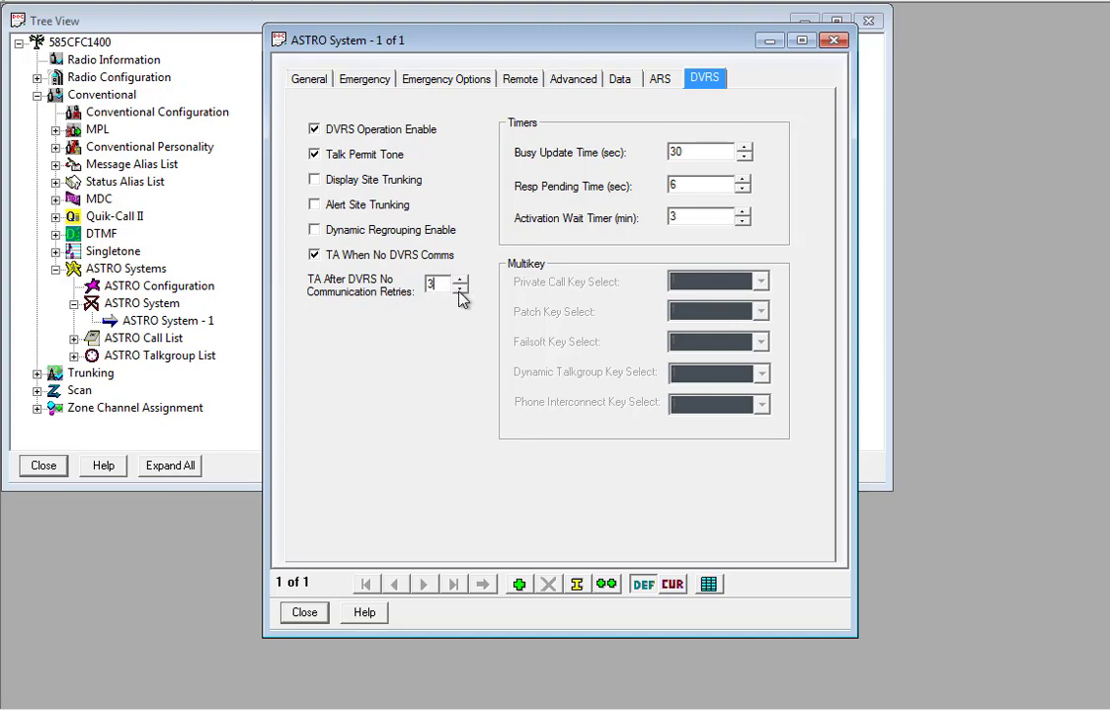
Step: Close the ASTRO System - 1 window, leaving its record highlighted in the tree
click(304, 613)
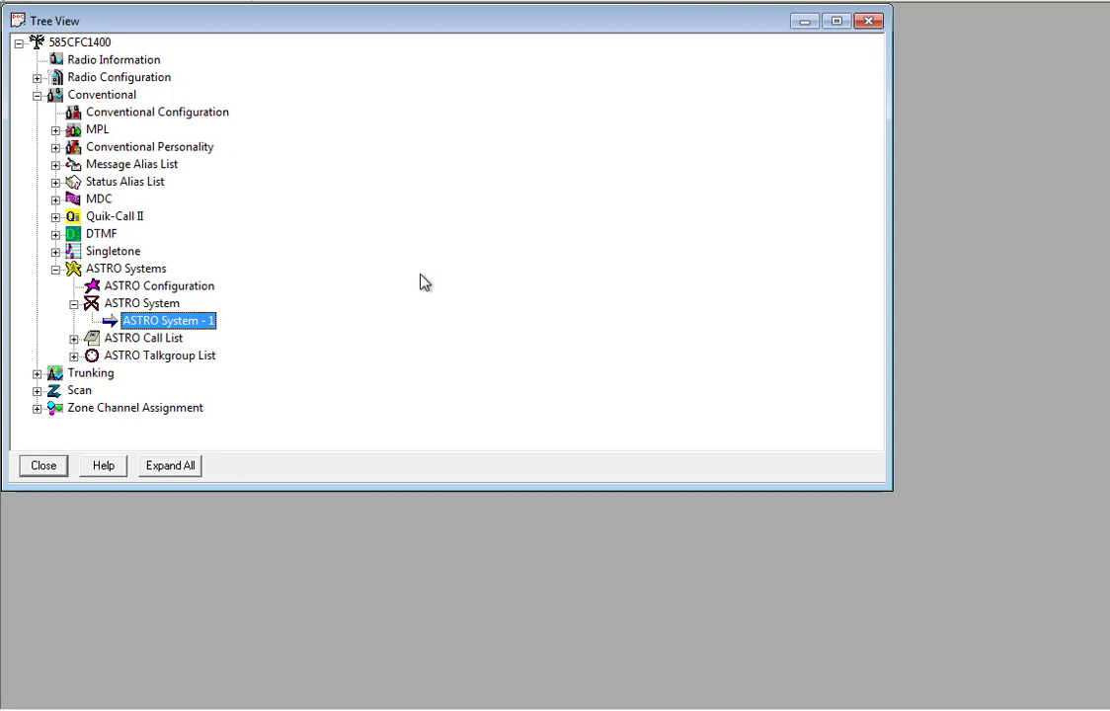
mouse_move(148, 491)
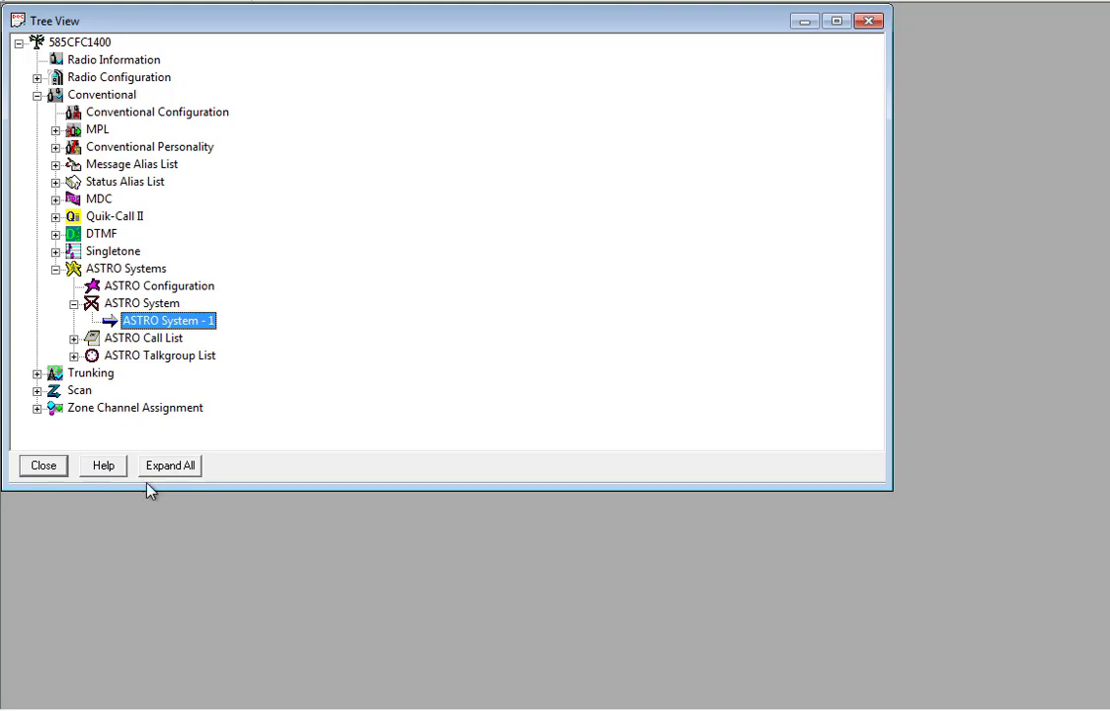
mouse_move(145, 485)
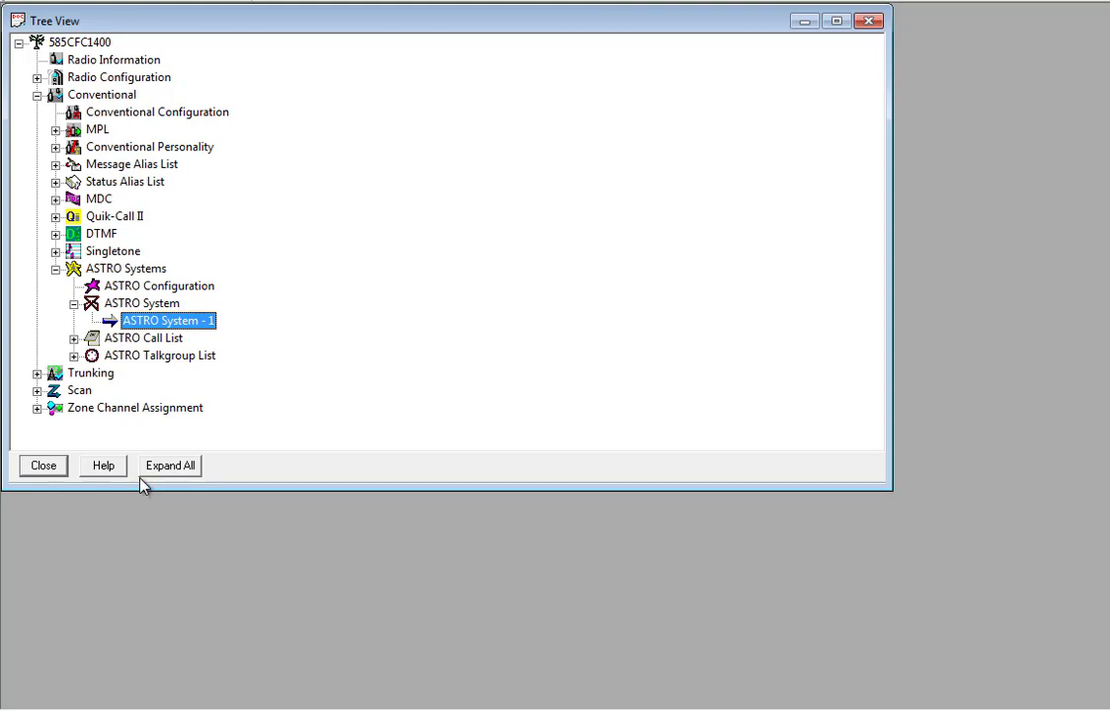